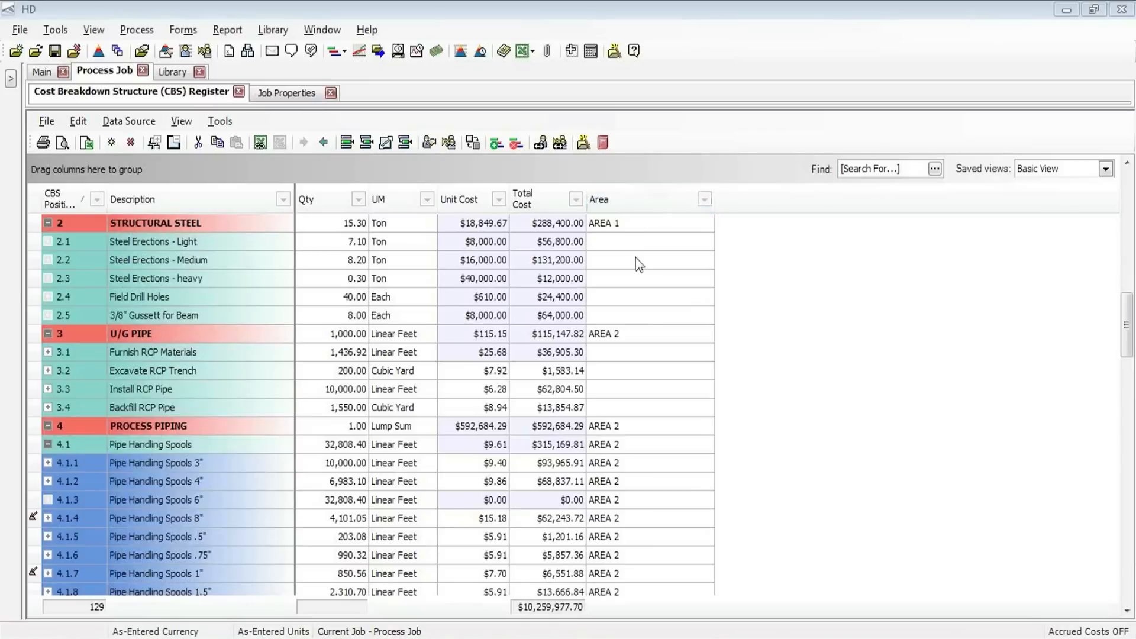
{"action": "mouse_move", "coordinate": [716, 448]}
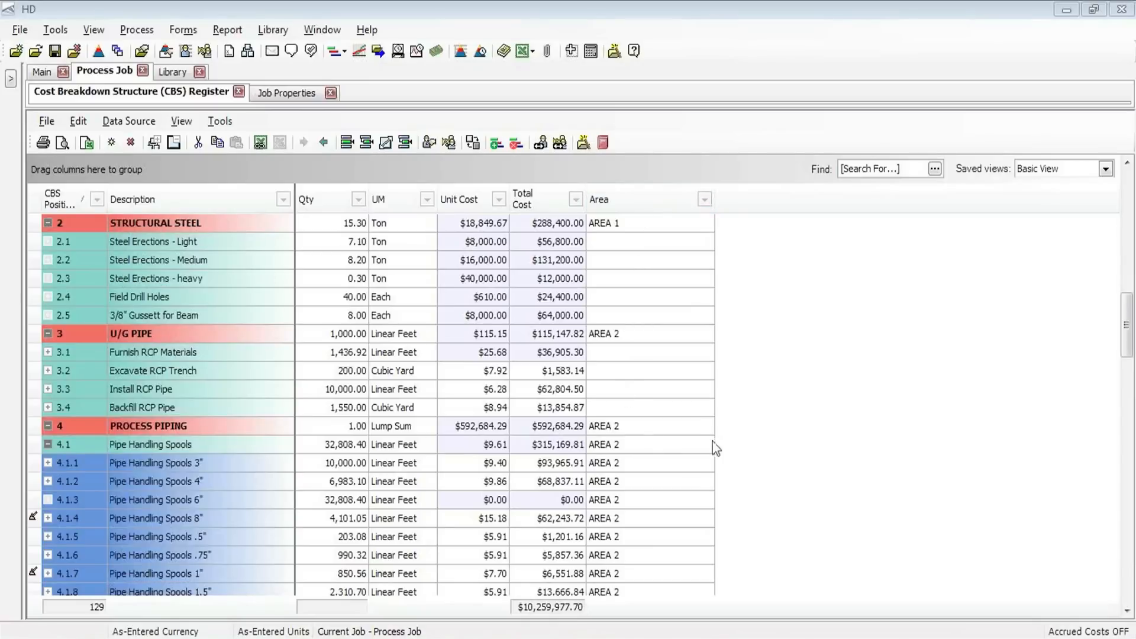
{"action": "mouse_move", "coordinate": [693, 428]}
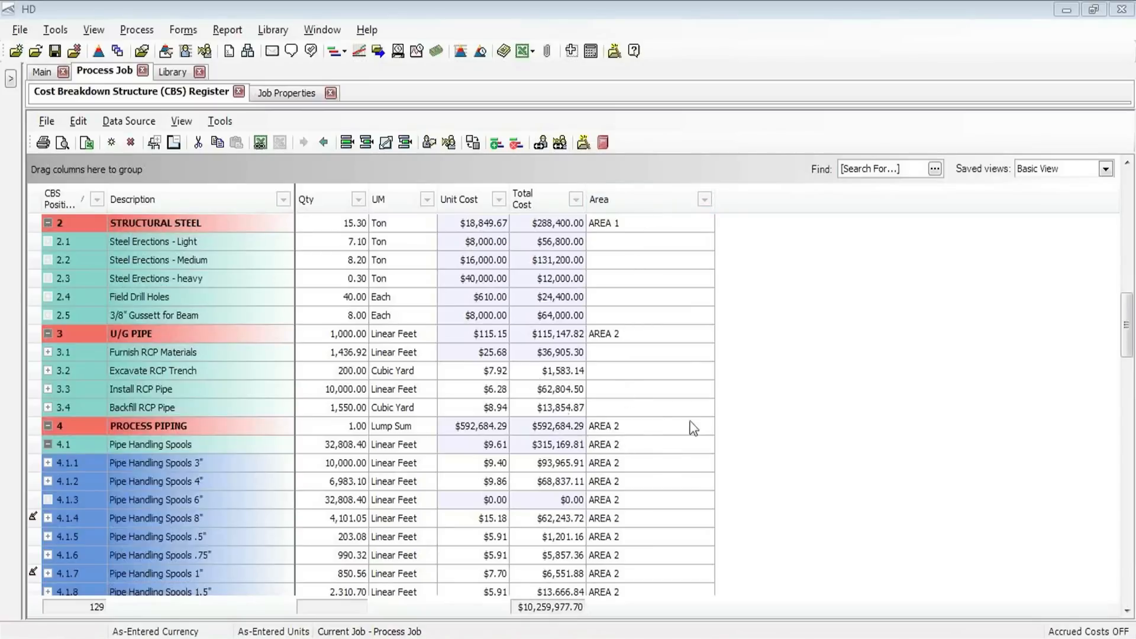
{"action": "mouse_move", "coordinate": [370, 424]}
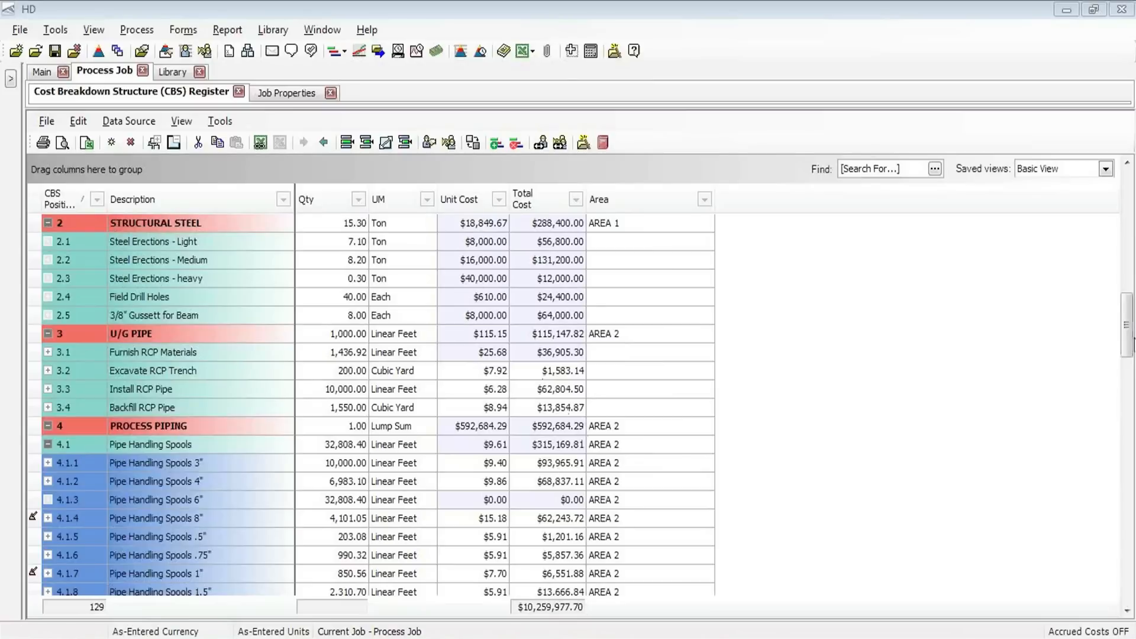
- Group the HD cost items by Area and browse the AREA 1 and AREA 3 groups
{"action": "scroll", "scroll_direction": "down", "scroll_amount": 3}
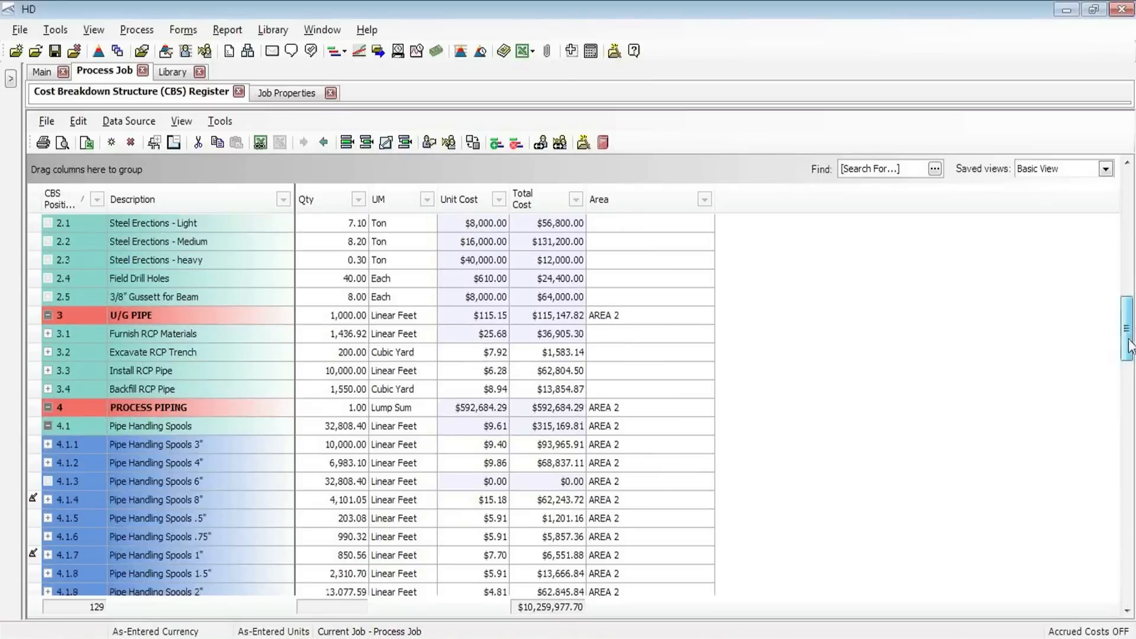
{"action": "scroll", "scroll_direction": "down", "scroll_amount": 3}
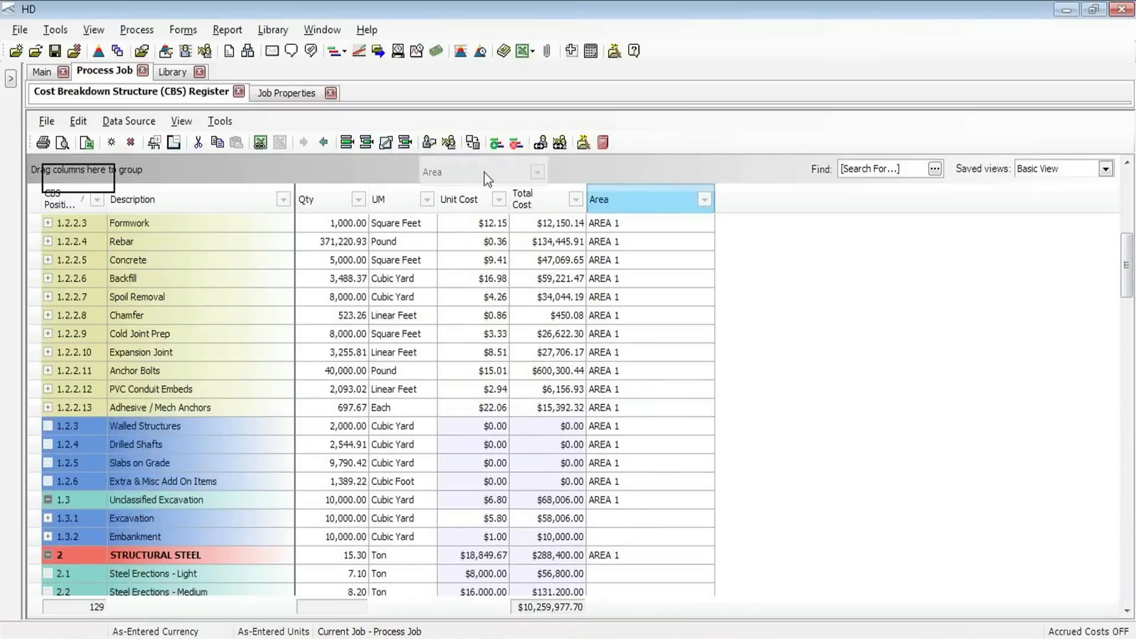
{"action": "left_click_drag", "start_coordinate": [645, 199], "coordinate": [86, 169]}
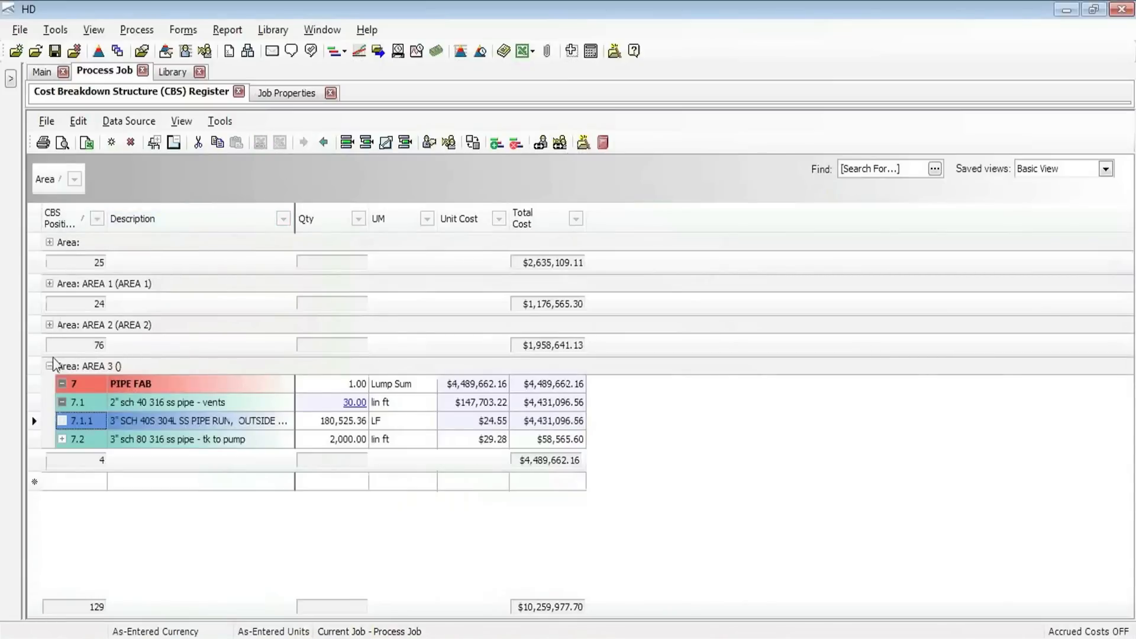
{"action": "left_click", "coordinate": [49, 366]}
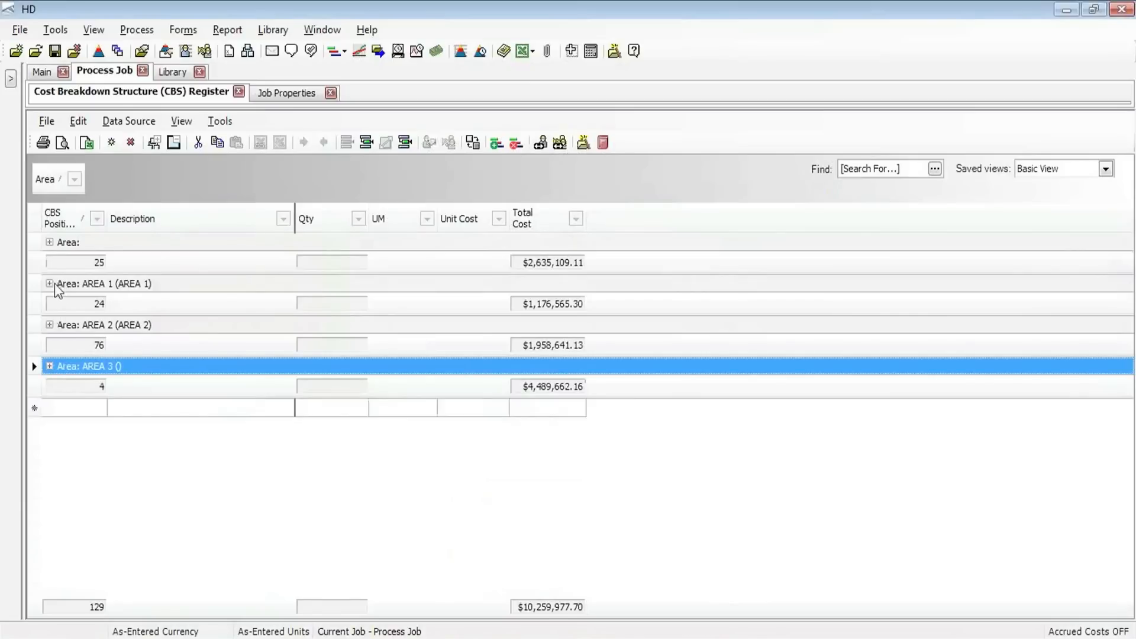
{"action": "left_click", "coordinate": [50, 283]}
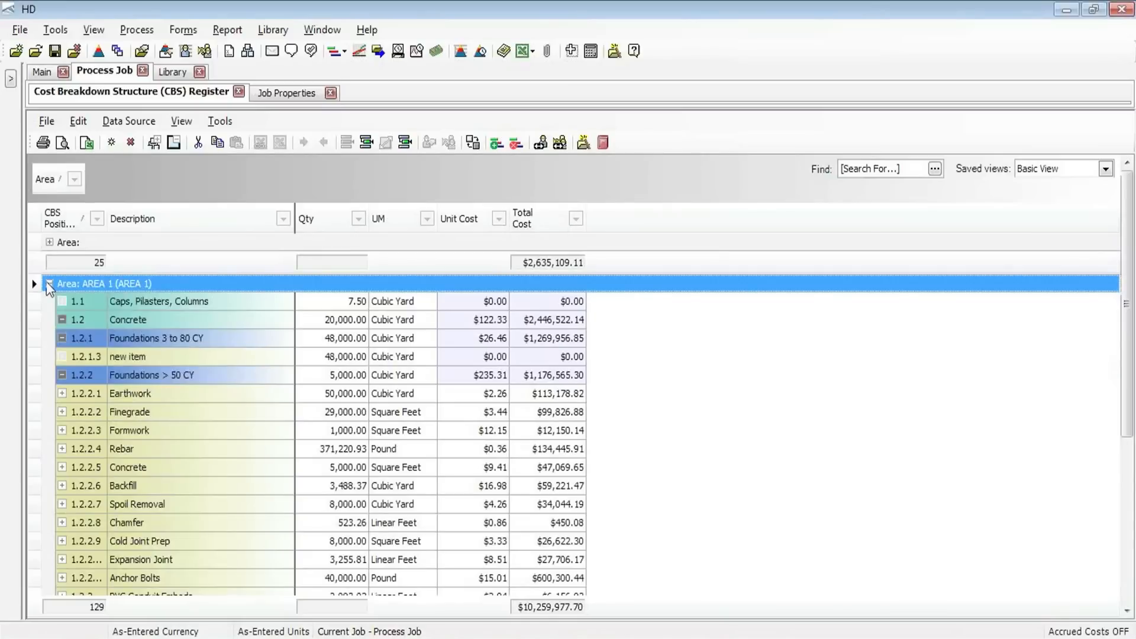
{"action": "left_click", "coordinate": [48, 283]}
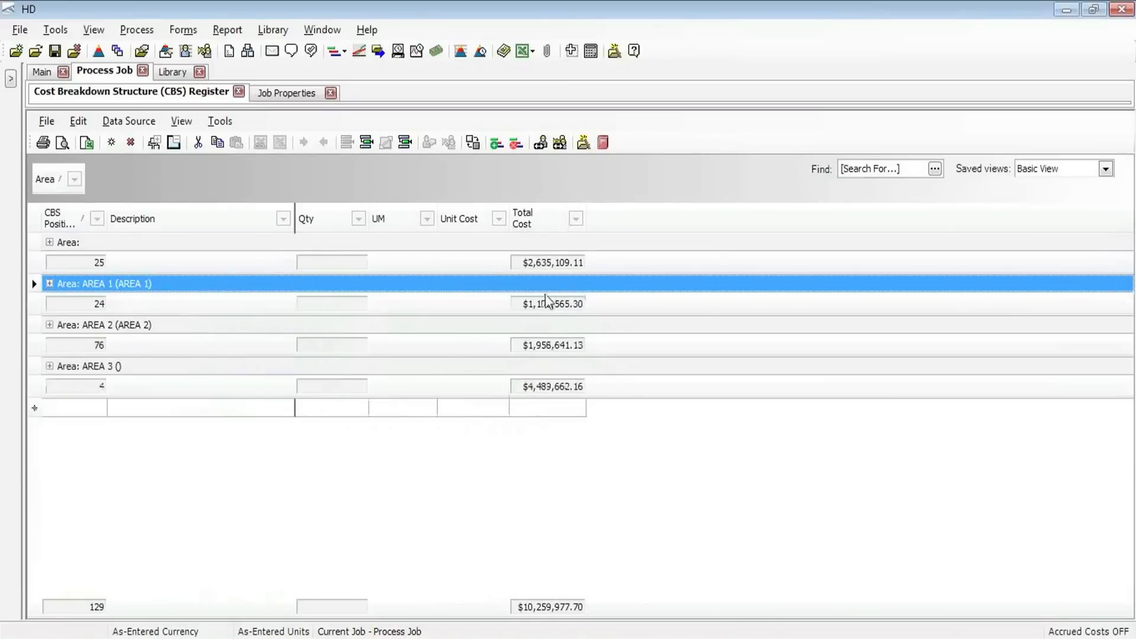
{"action": "mouse_move", "coordinate": [373, 330]}
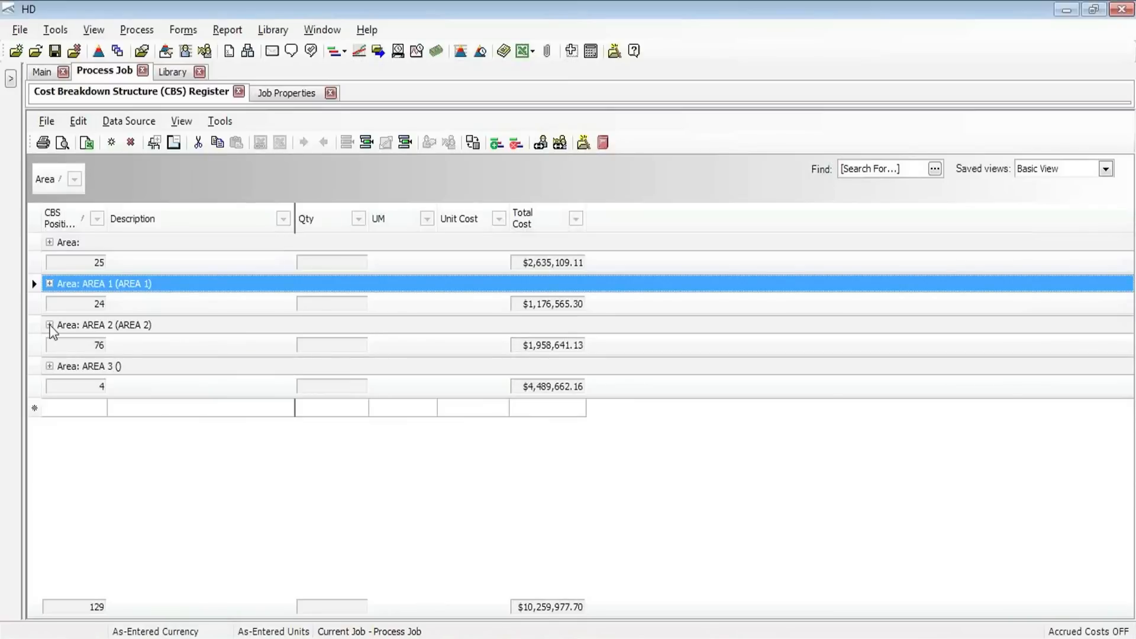
{"action": "mouse_move", "coordinate": [178, 189]}
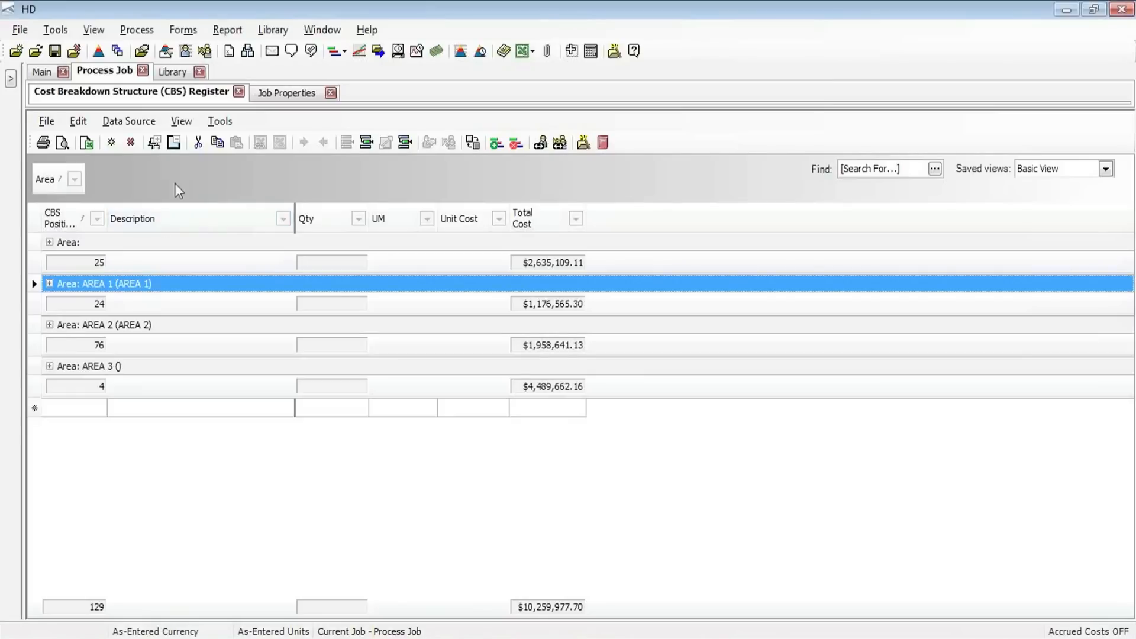
- Remove the grouping by Area to return to the ungrouped cost register
{"action": "left_click", "coordinate": [73, 179]}
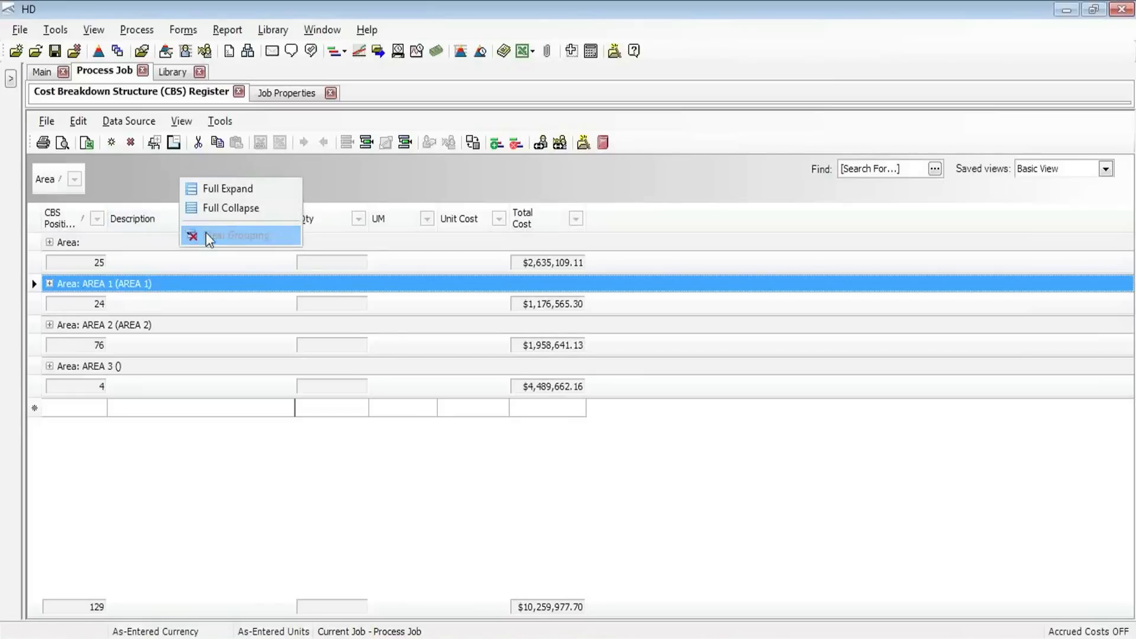
{"action": "left_click", "coordinate": [239, 235]}
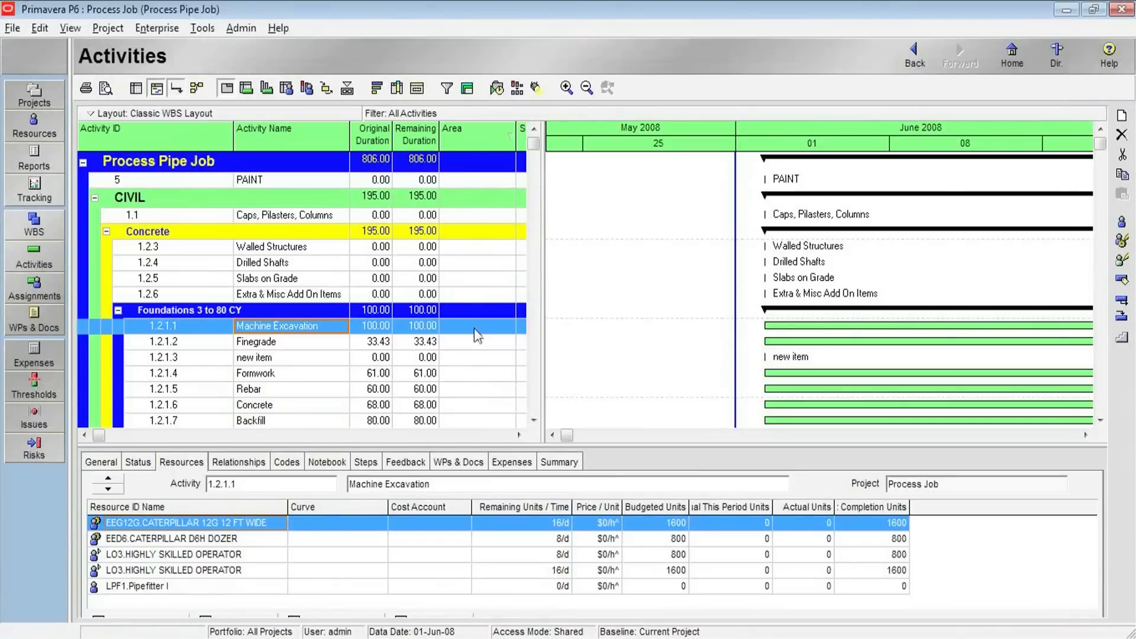
{"action": "mouse_move", "coordinate": [482, 339]}
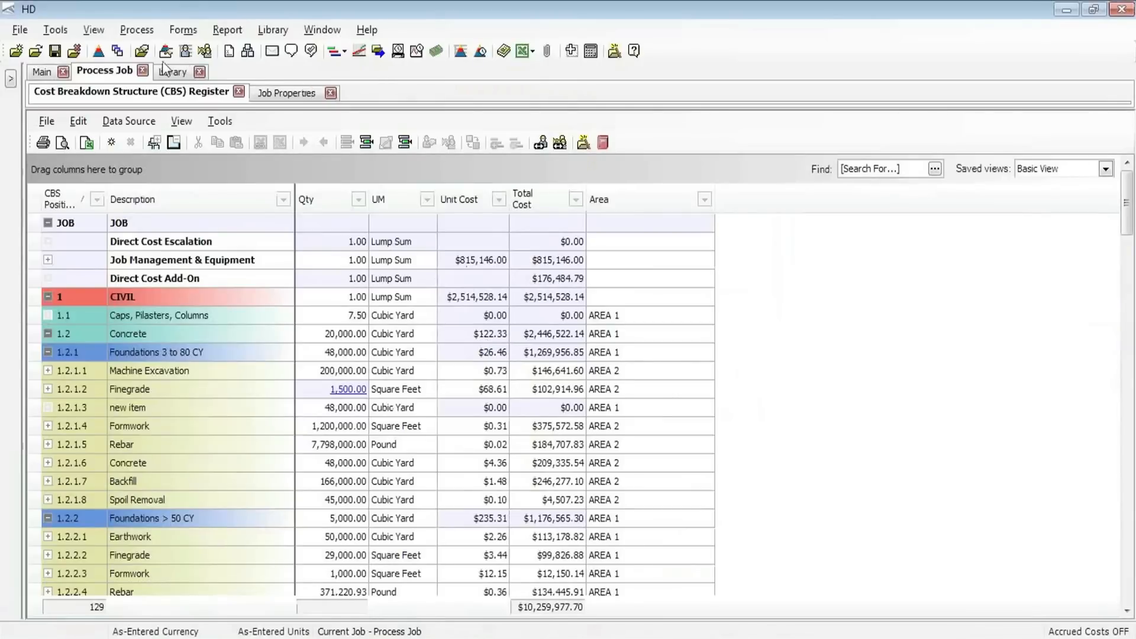
- Bring up the job's properties to reach the Schedule tags mapping
{"action": "left_click", "coordinate": [285, 92]}
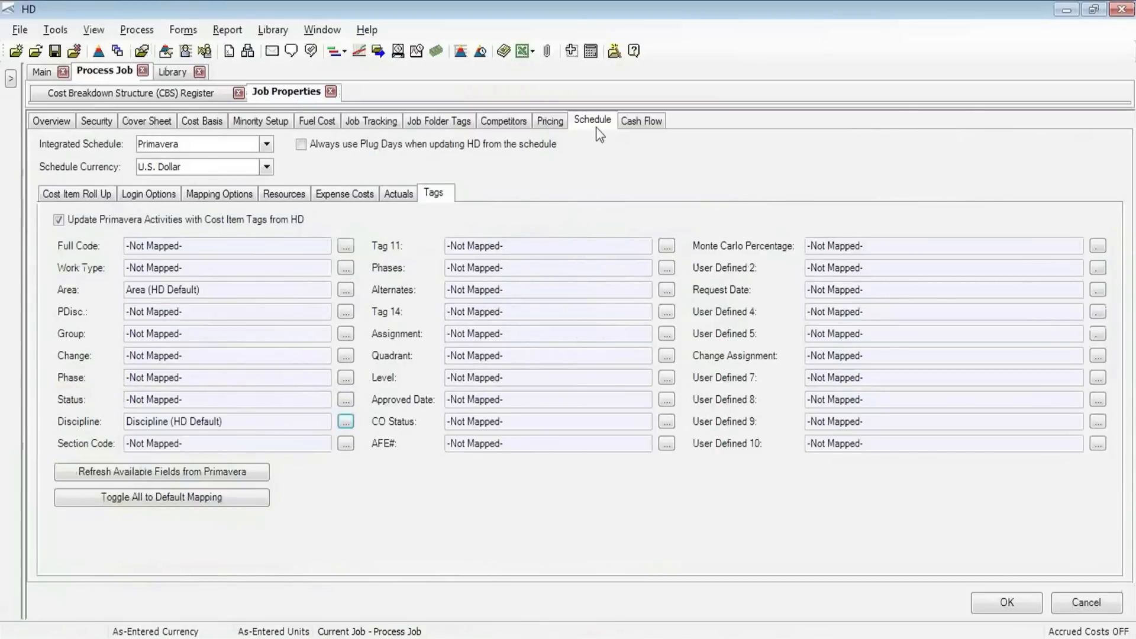
{"action": "mouse_move", "coordinate": [440, 208]}
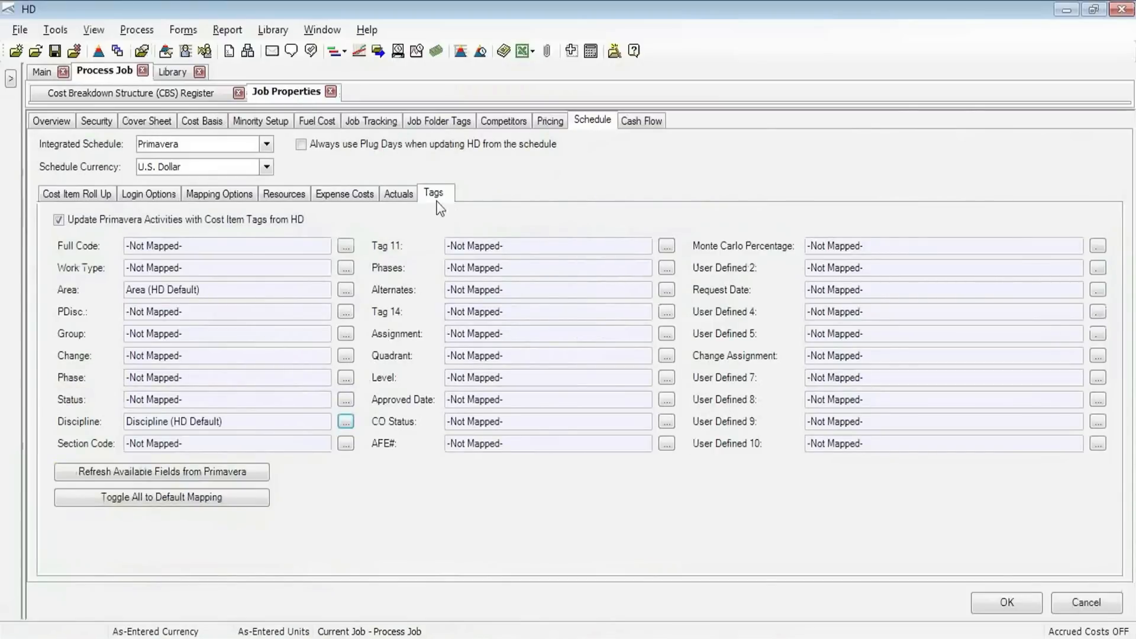
{"action": "mouse_move", "coordinate": [447, 212]}
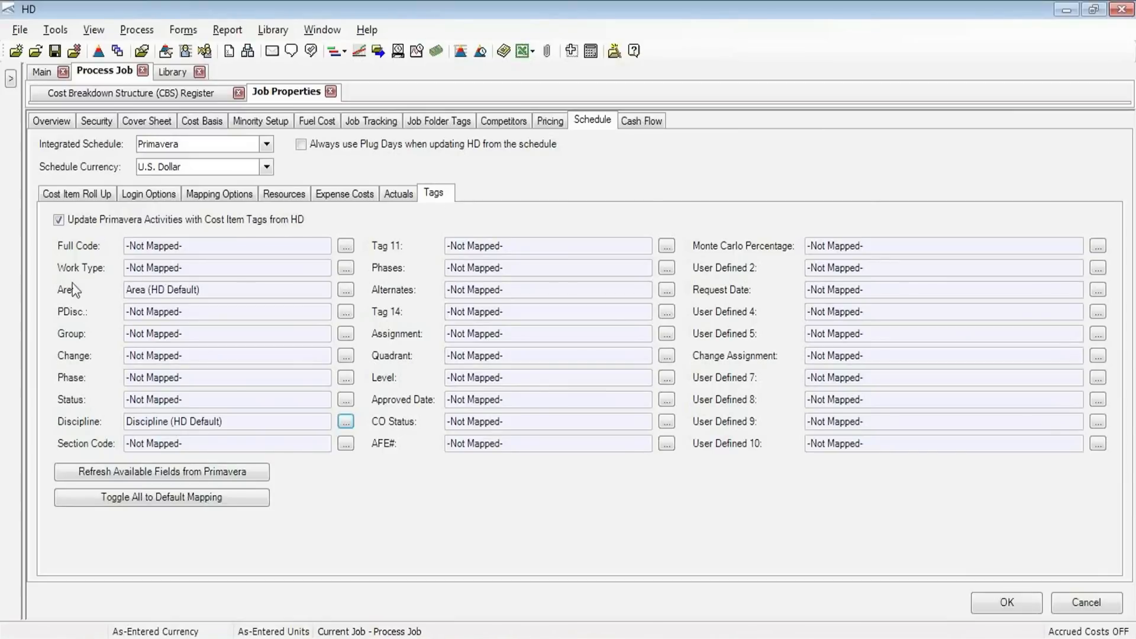
{"action": "mouse_move", "coordinate": [149, 303]}
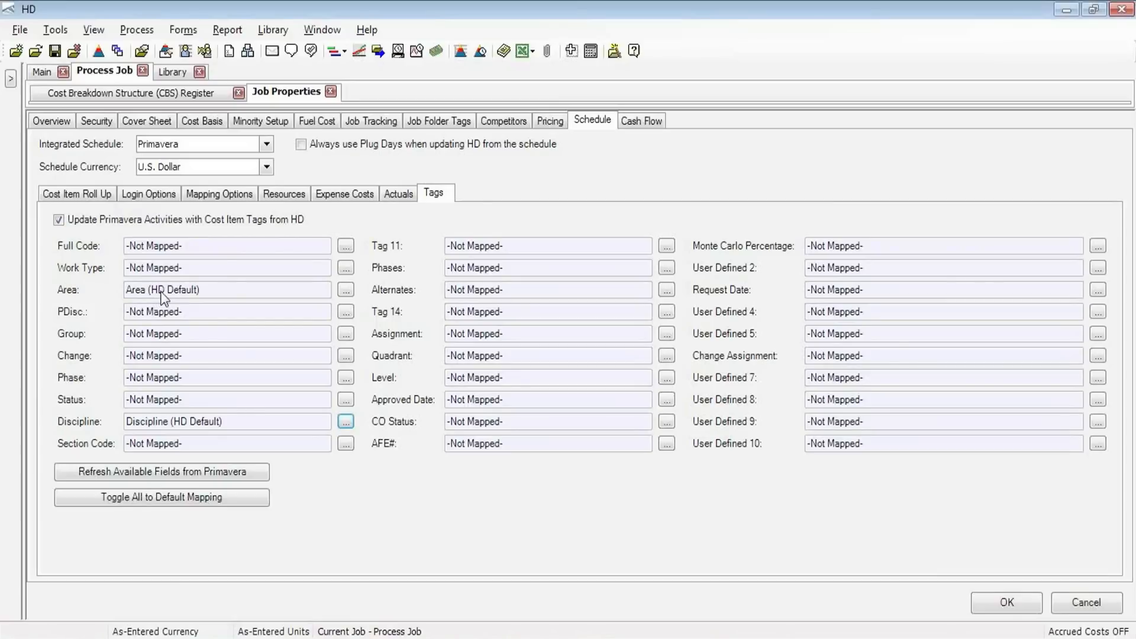
{"action": "mouse_move", "coordinate": [68, 297]}
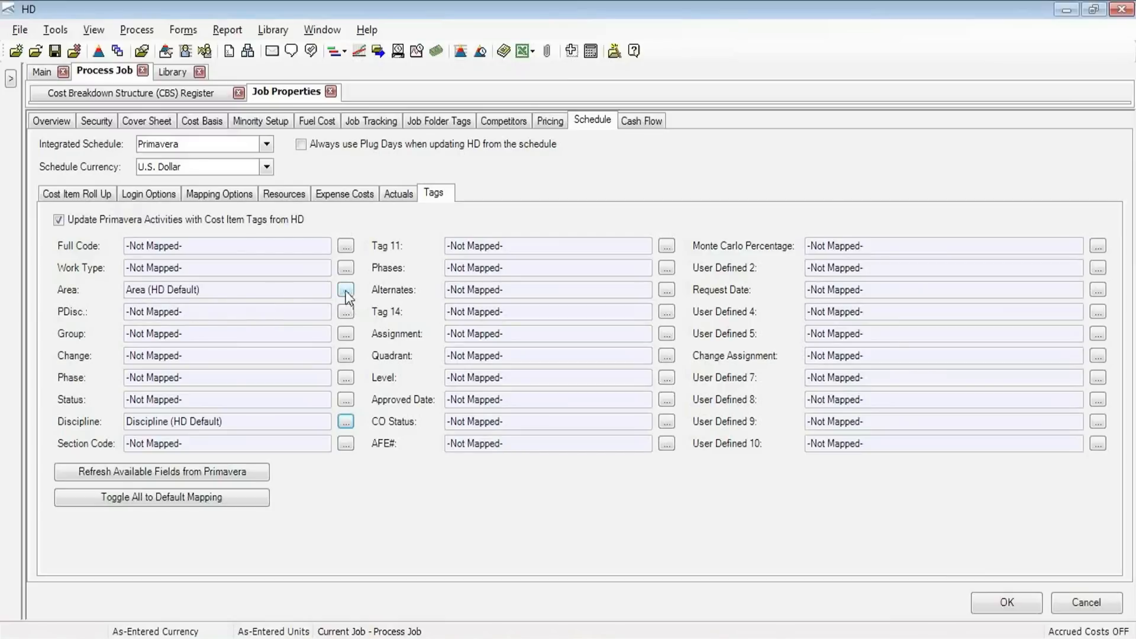
- Keep Area mapped to the Area (HD Default) Primavera field and confirm
{"action": "left_click", "coordinate": [346, 289]}
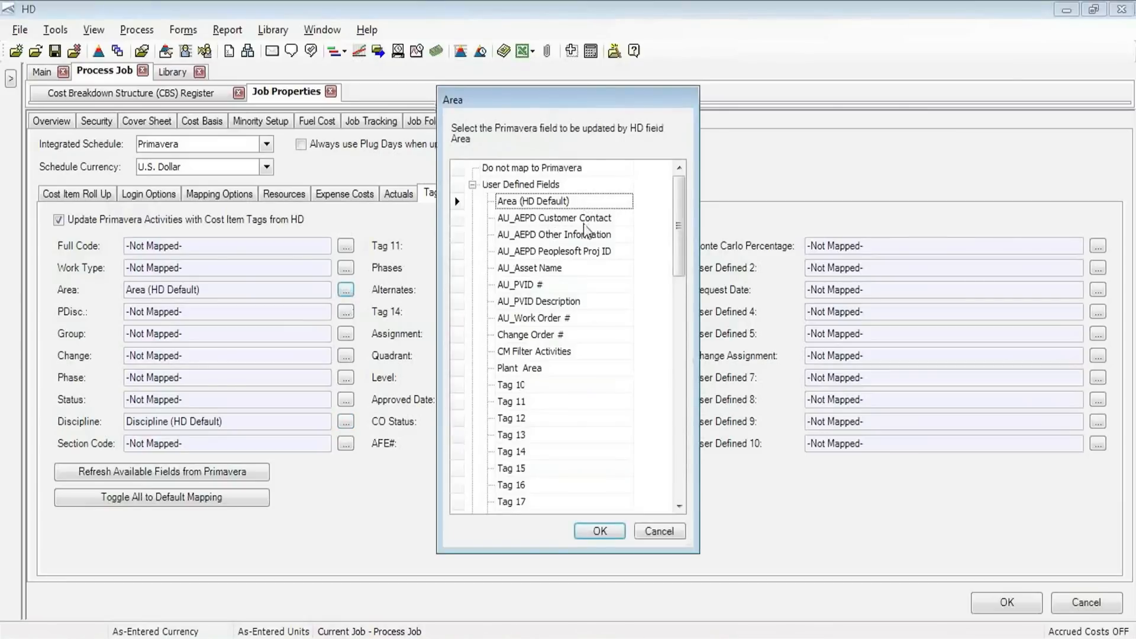
{"action": "mouse_move", "coordinate": [509, 159]}
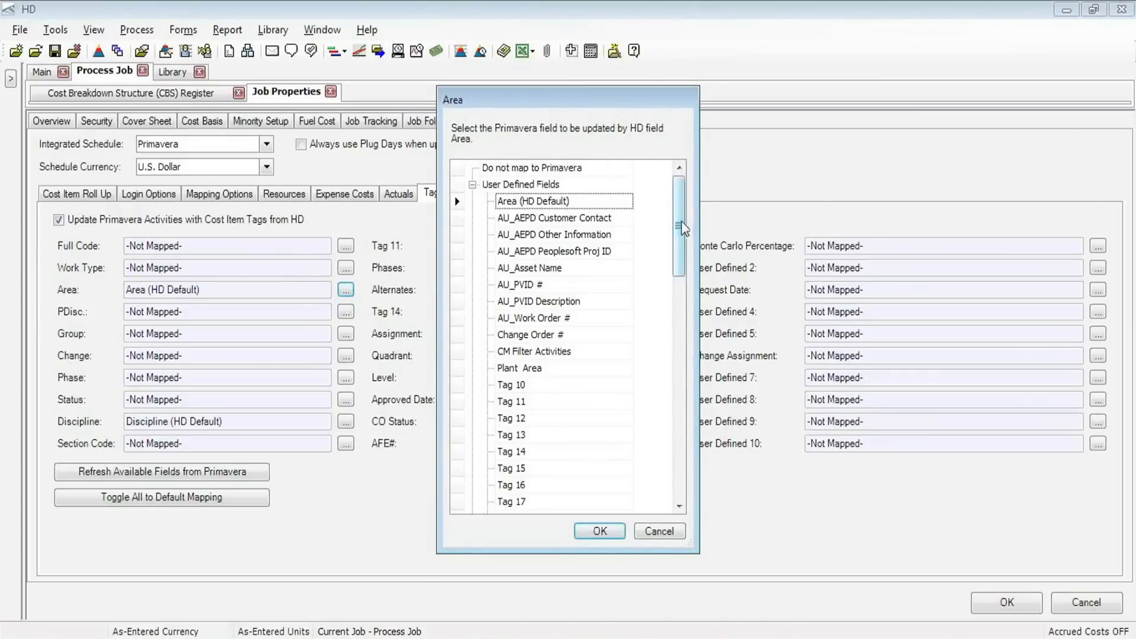
{"action": "scroll", "scroll_direction": "down", "scroll_amount": 3}
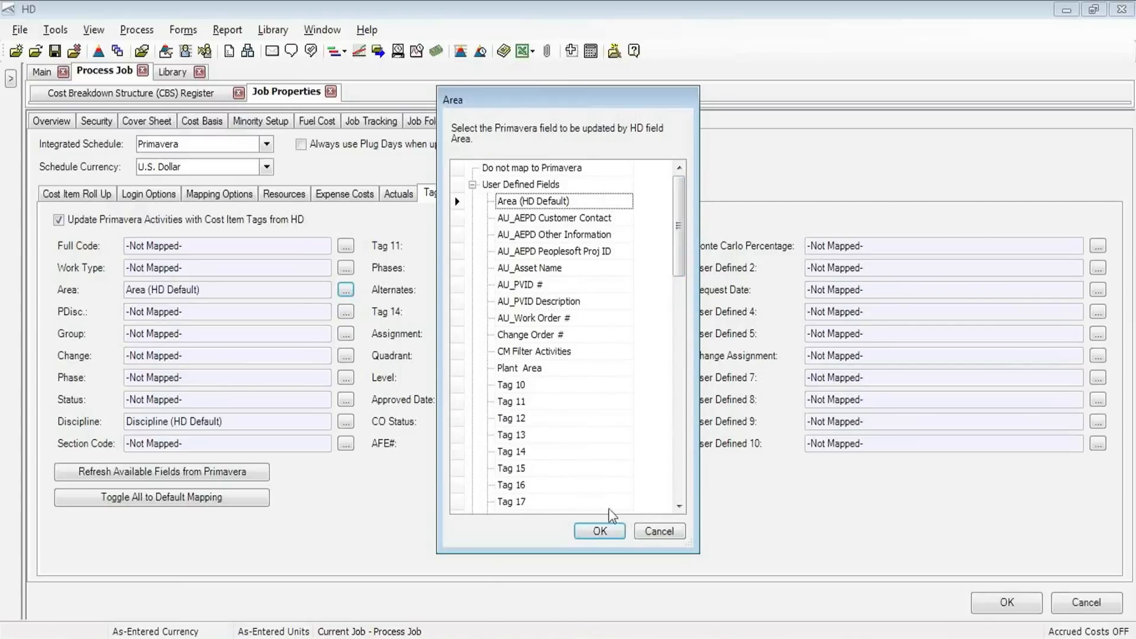
{"action": "left_click", "coordinate": [597, 531]}
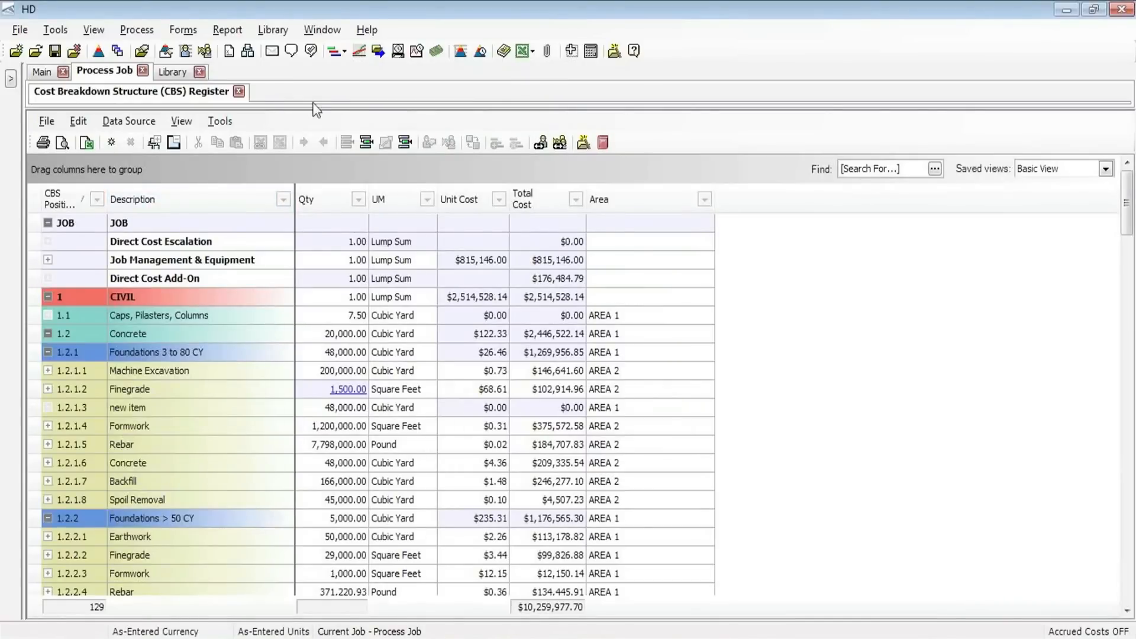
- Run Update Primavera from HD with Resources, Expenses and Actuals excluded, sending Tags only
{"action": "left_click", "coordinate": [335, 50]}
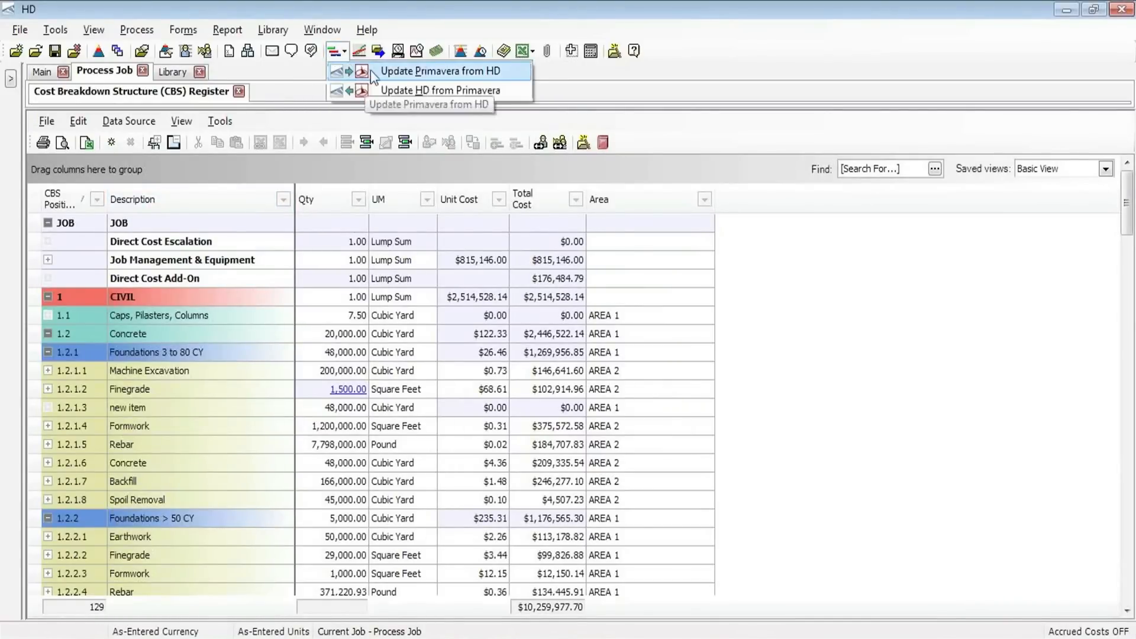
{"action": "left_click", "coordinate": [443, 70]}
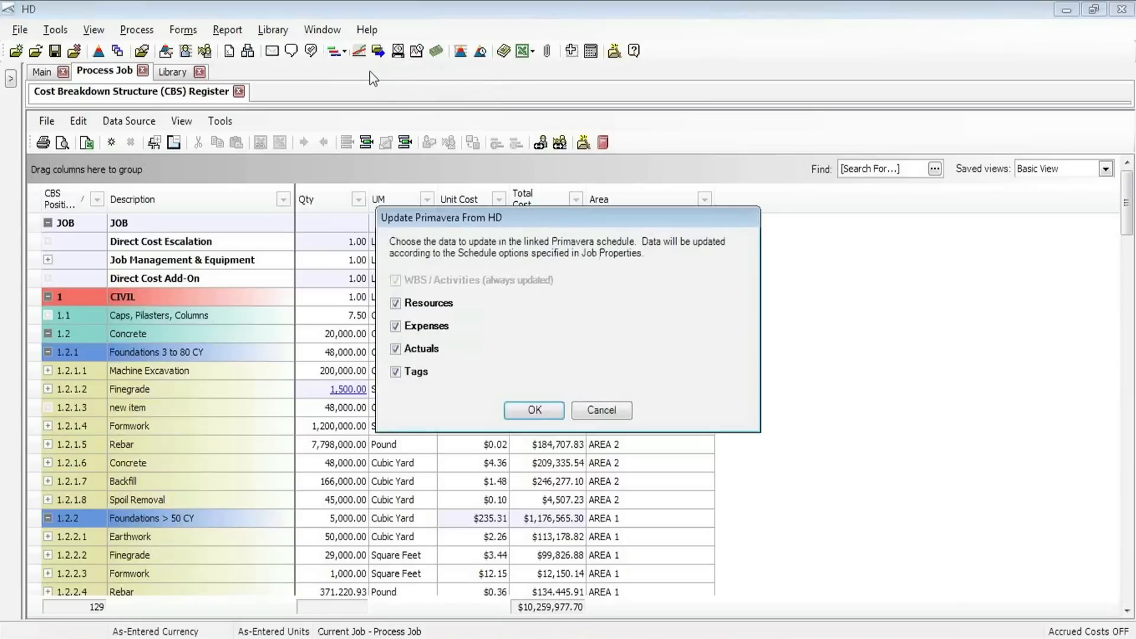
{"action": "left_click", "coordinate": [397, 303]}
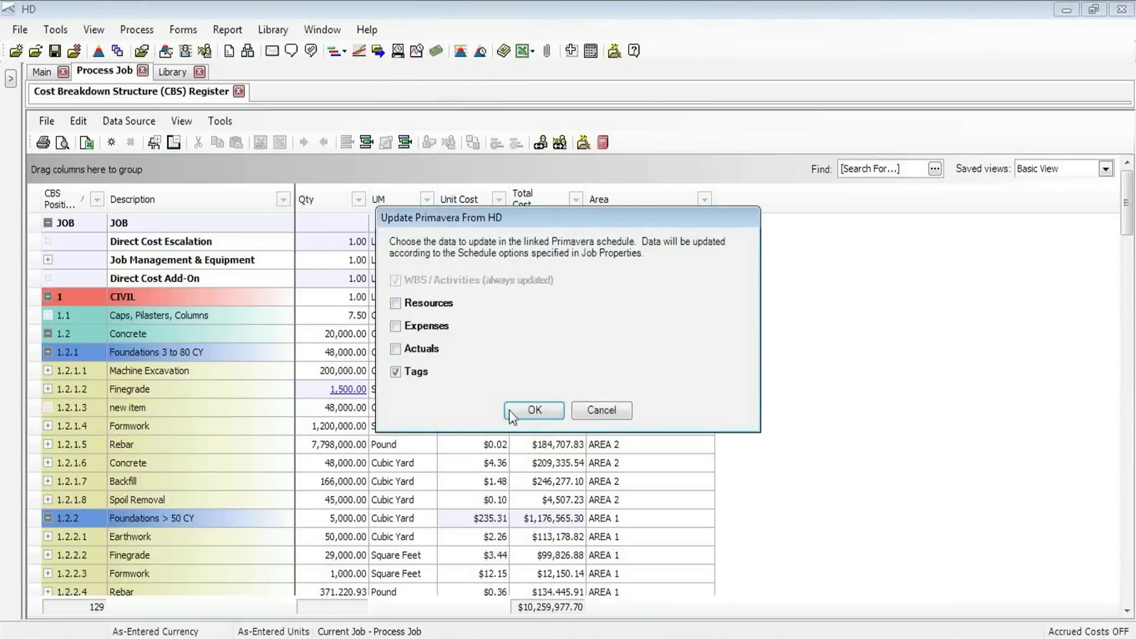
{"action": "left_click", "coordinate": [533, 410]}
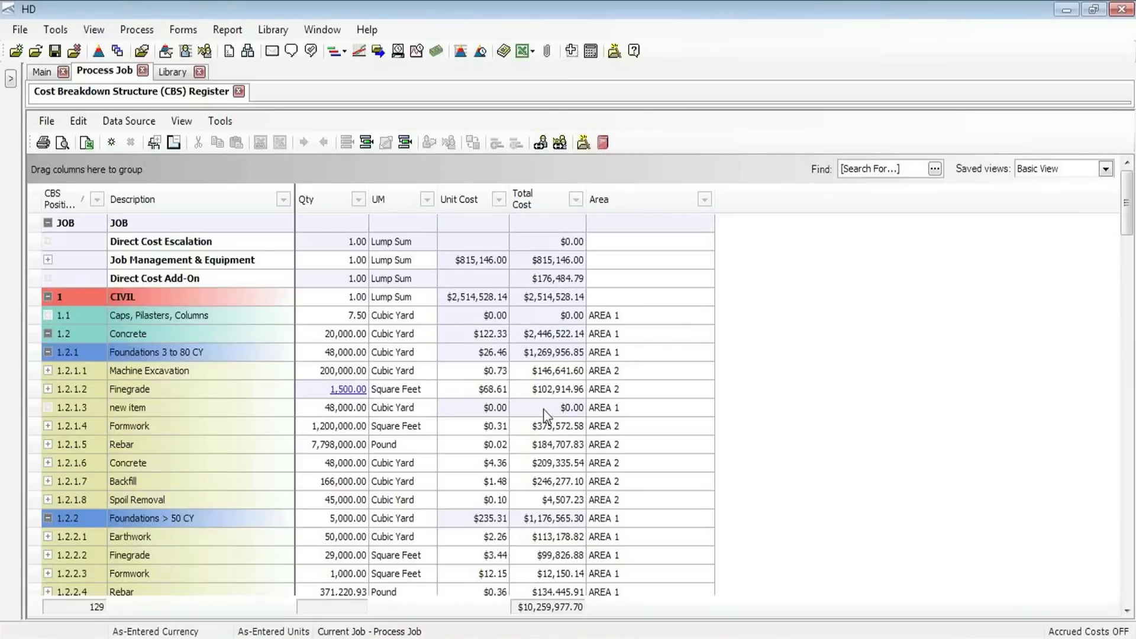
{"action": "mouse_move", "coordinate": [573, 561]}
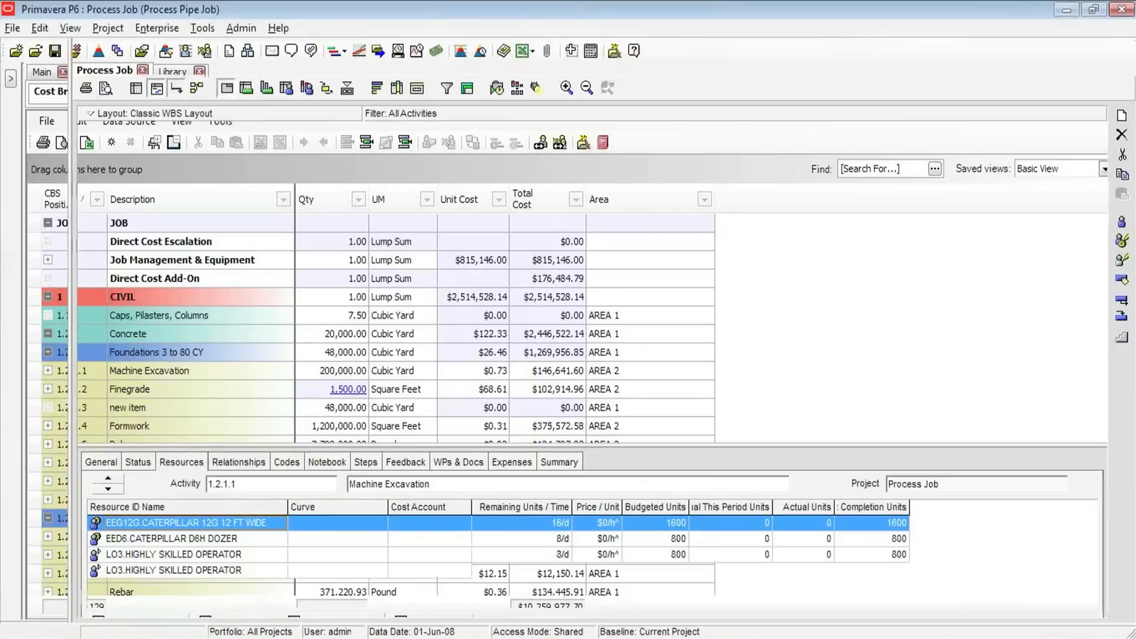
- Show the Primavera activities list with the Area column populated
{"action": "left_click", "coordinate": [34, 259]}
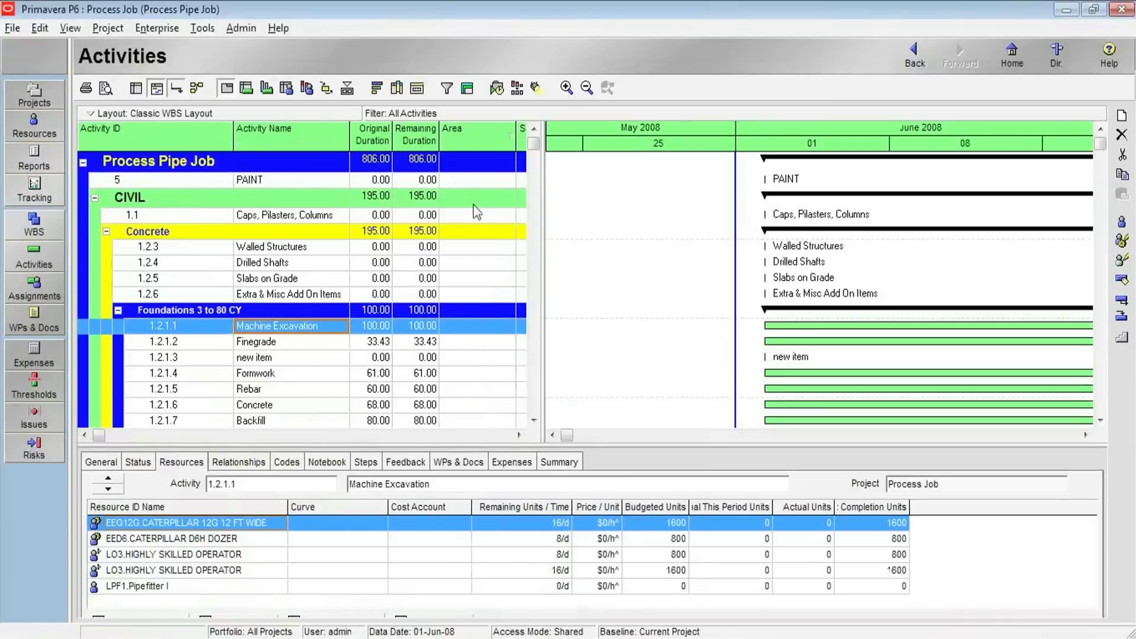
{"action": "mouse_move", "coordinate": [482, 367]}
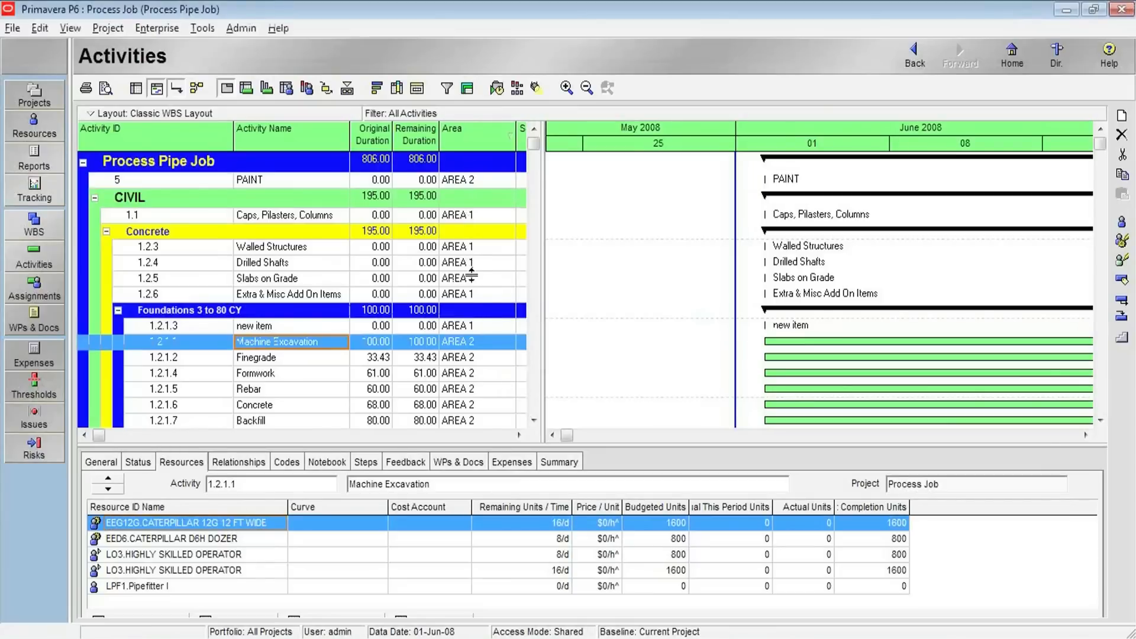
{"action": "mouse_move", "coordinate": [483, 324]}
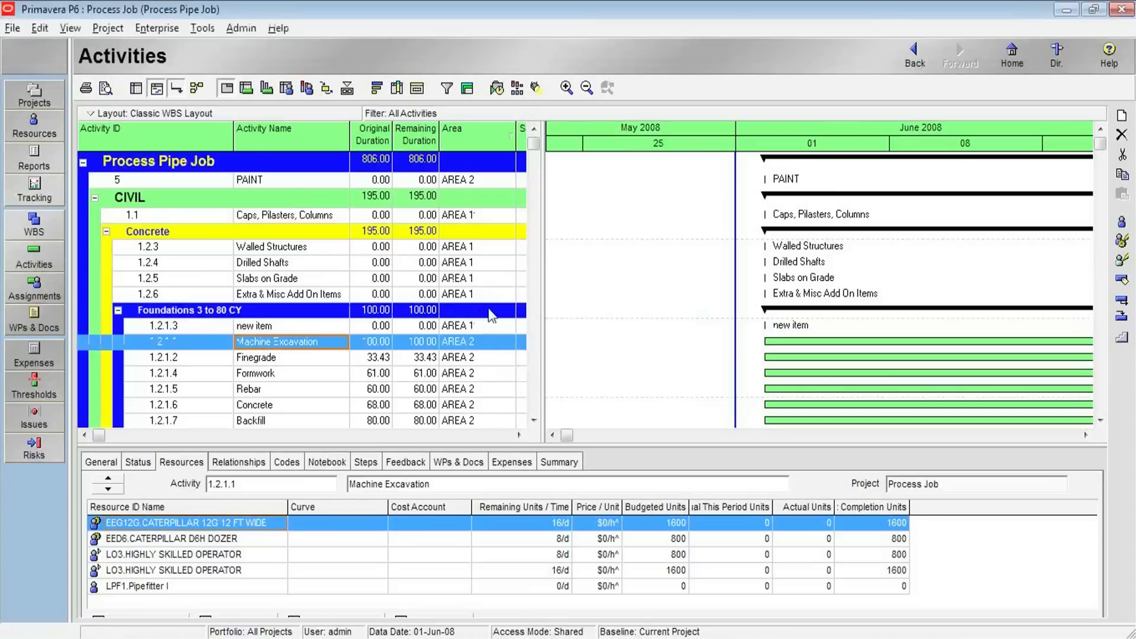
{"action": "mouse_move", "coordinate": [508, 394]}
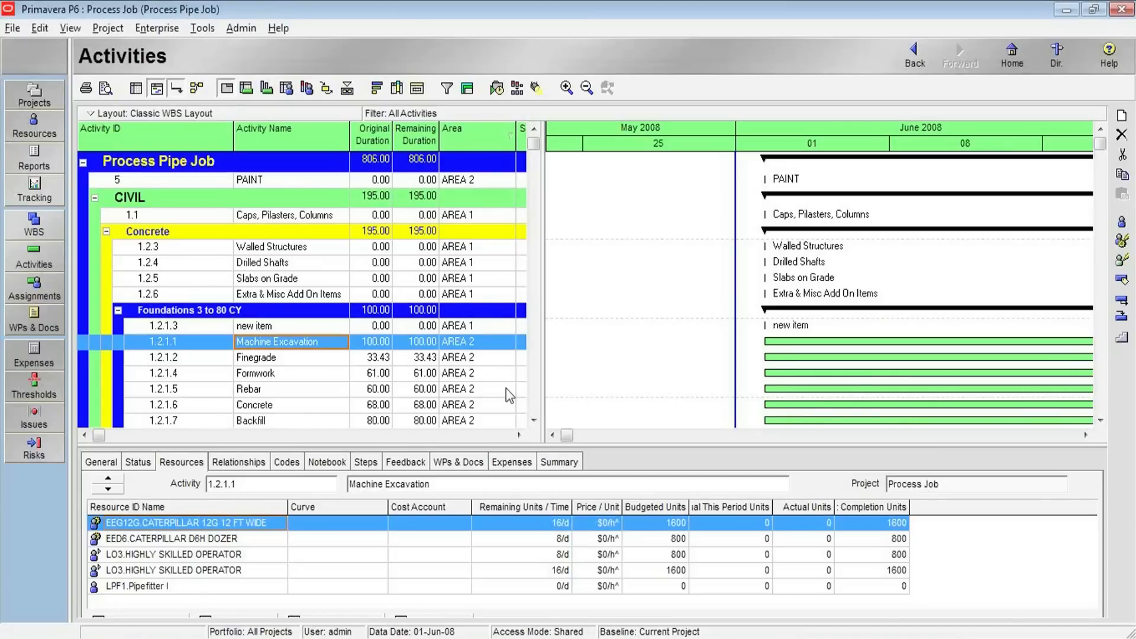
{"action": "mouse_move", "coordinate": [507, 389]}
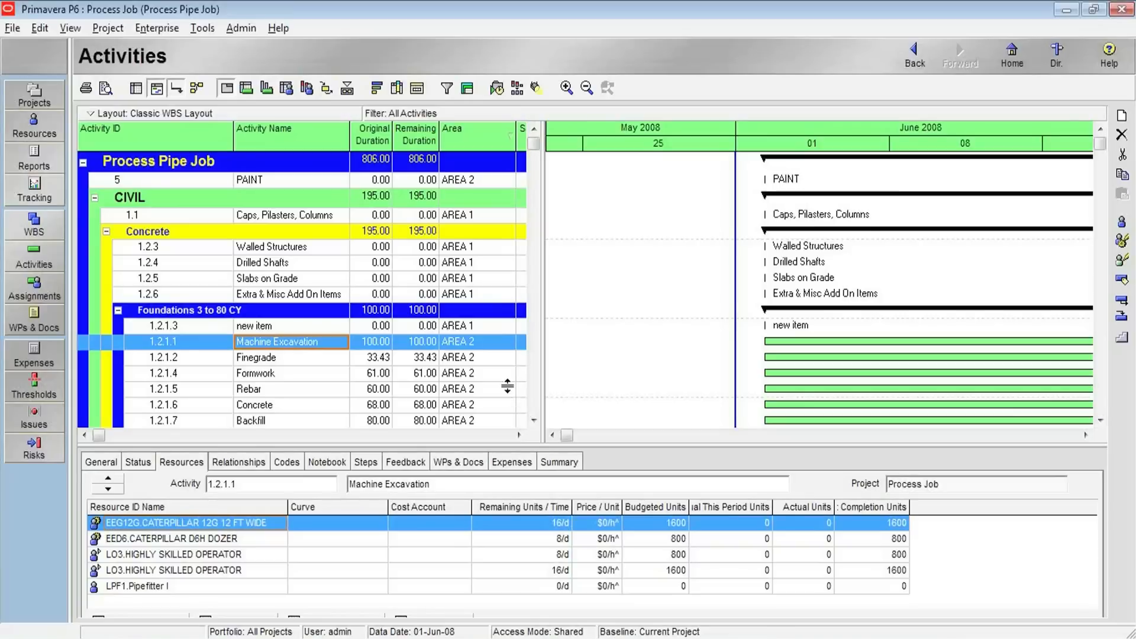